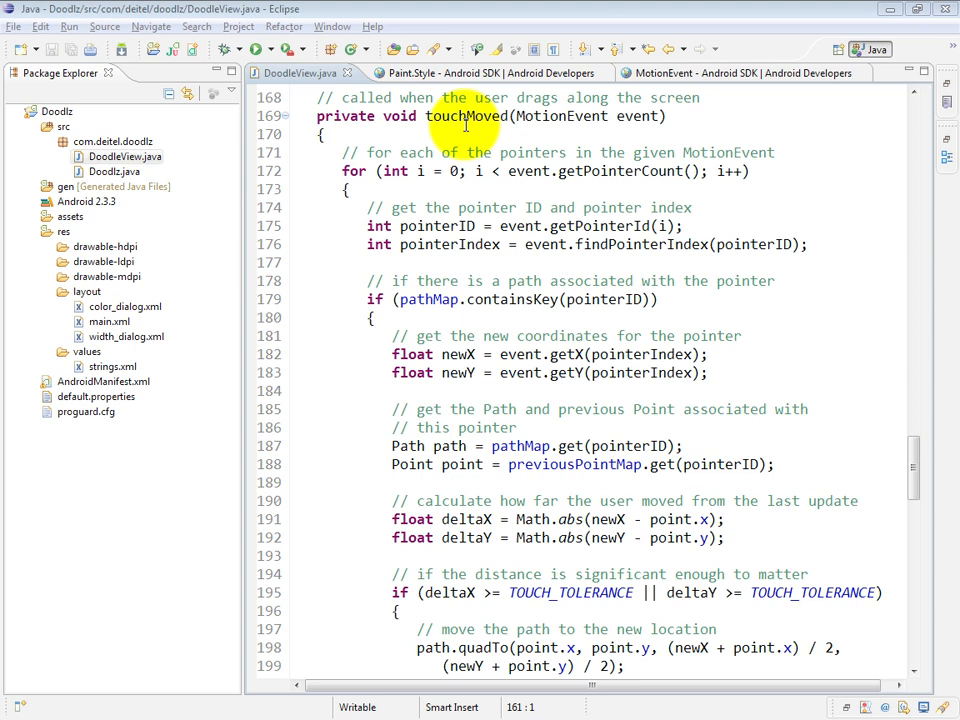
mouse_move(470, 186)
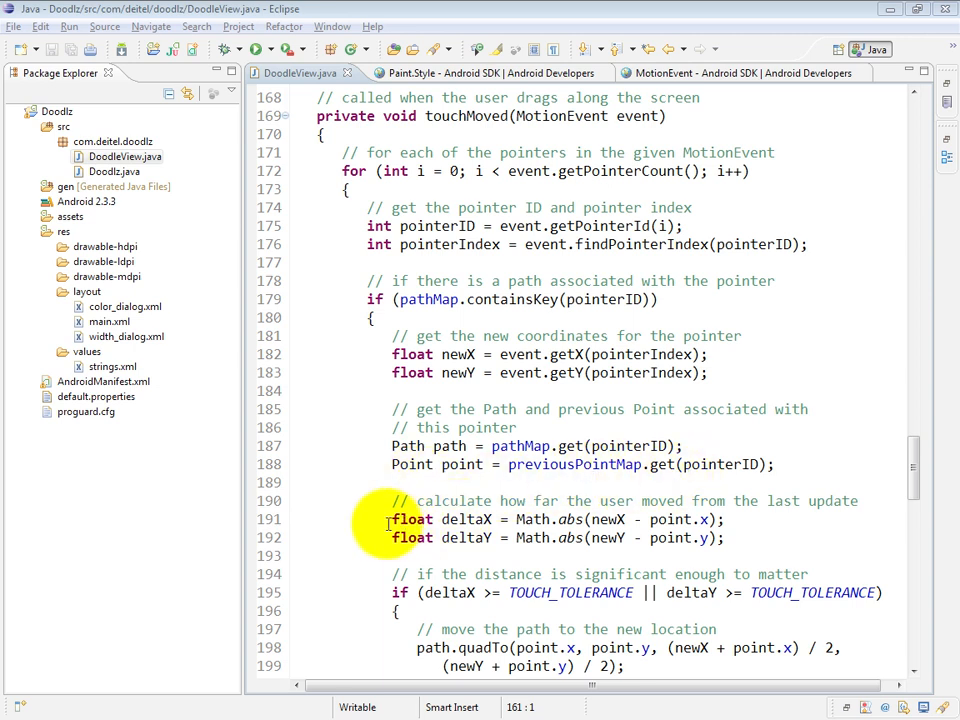
mouse_move(342, 534)
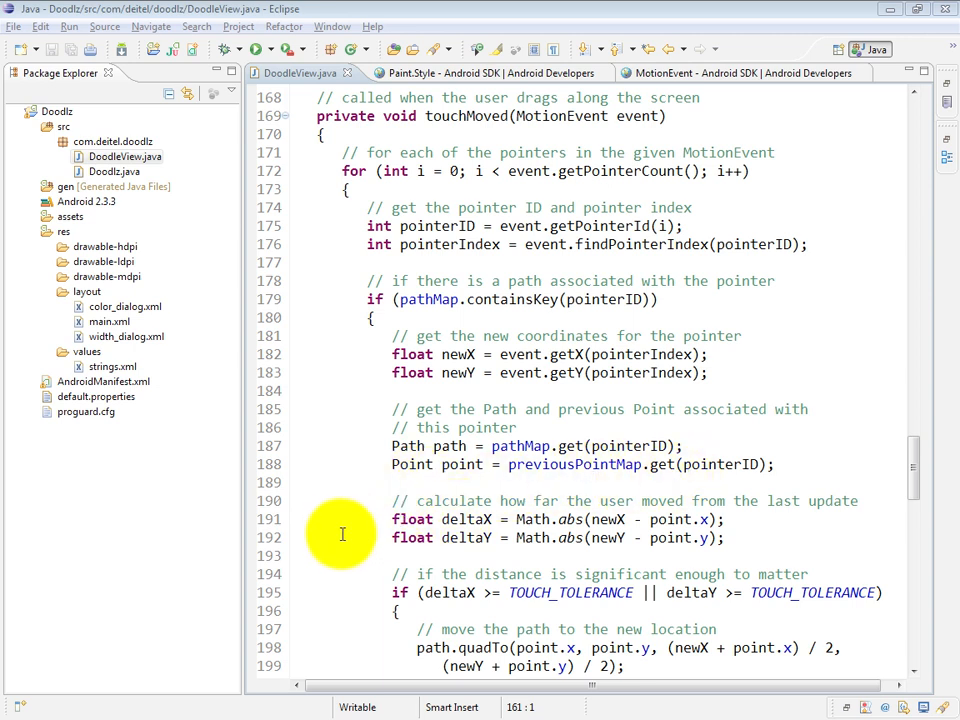
mouse_move(468, 520)
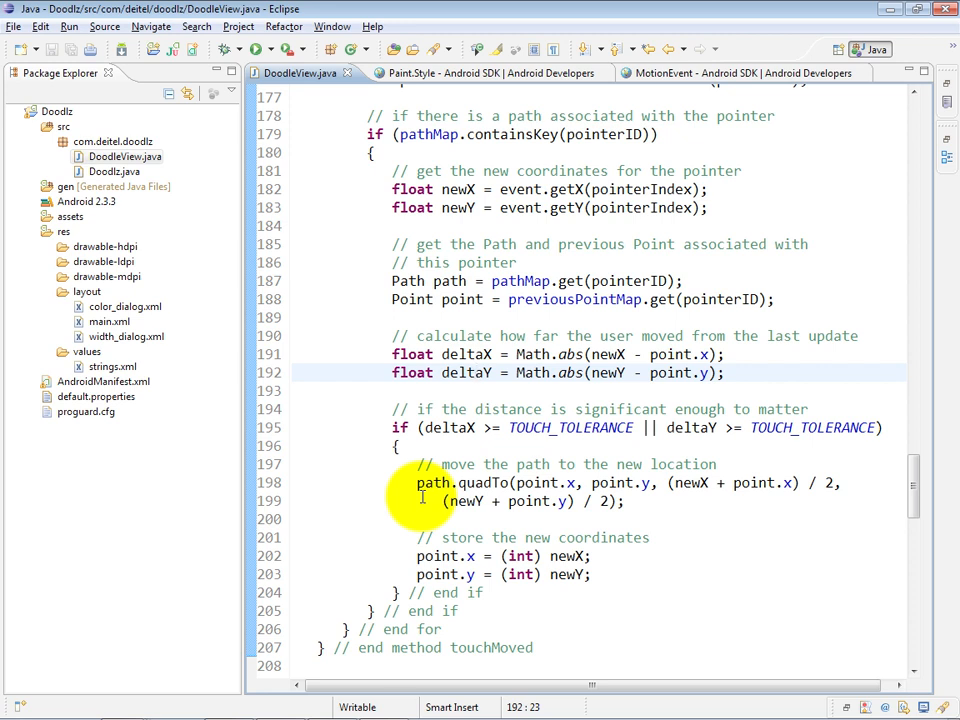
mouse_move(348, 558)
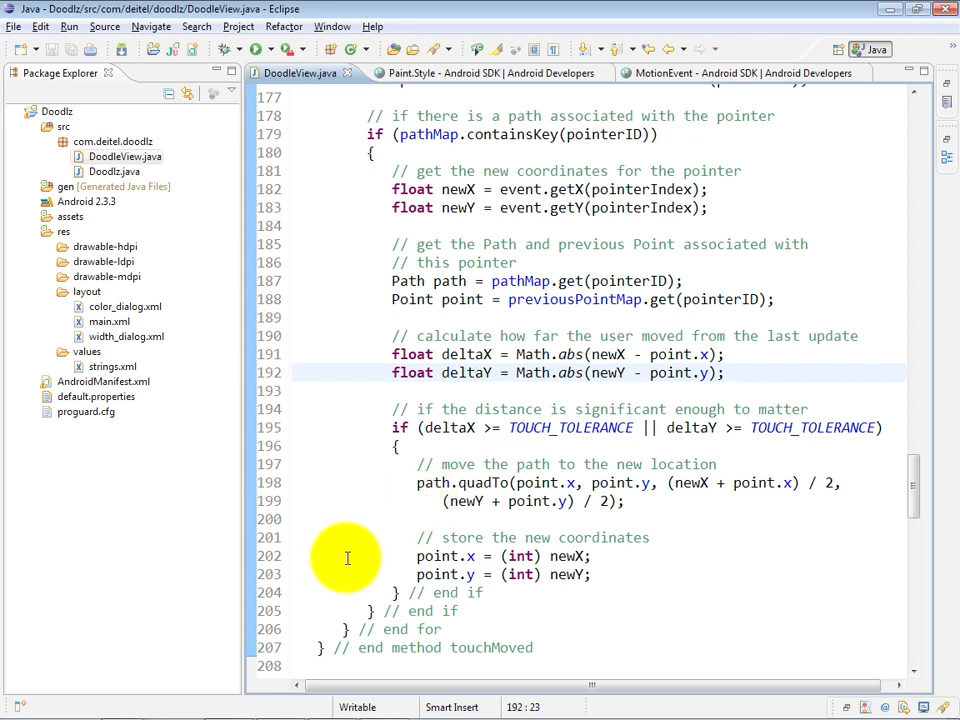
mouse_move(376, 592)
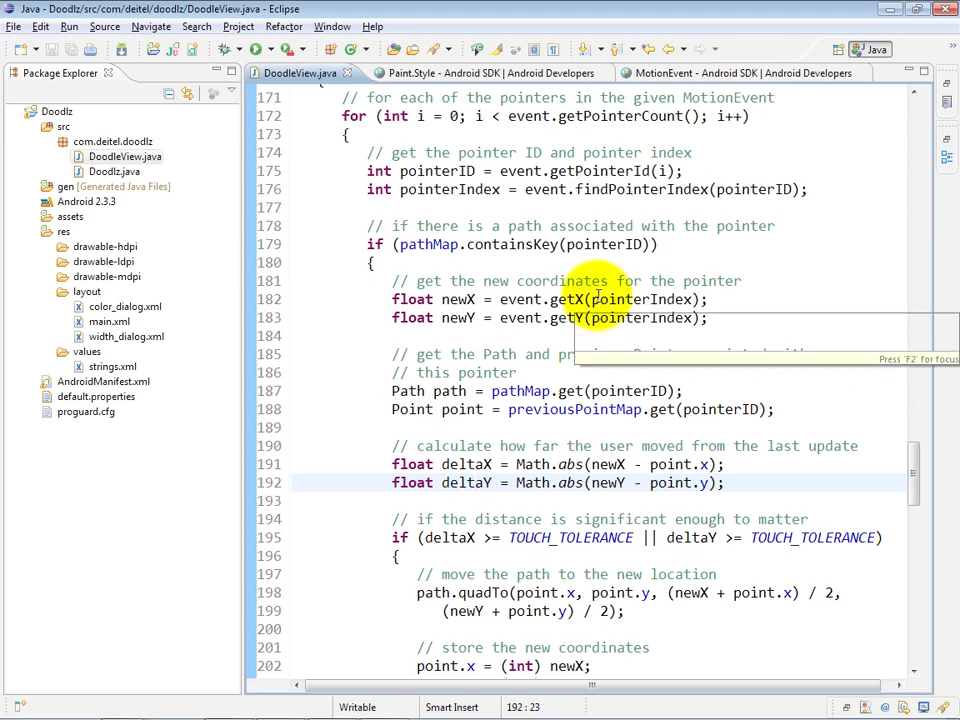
mouse_move(616, 318)
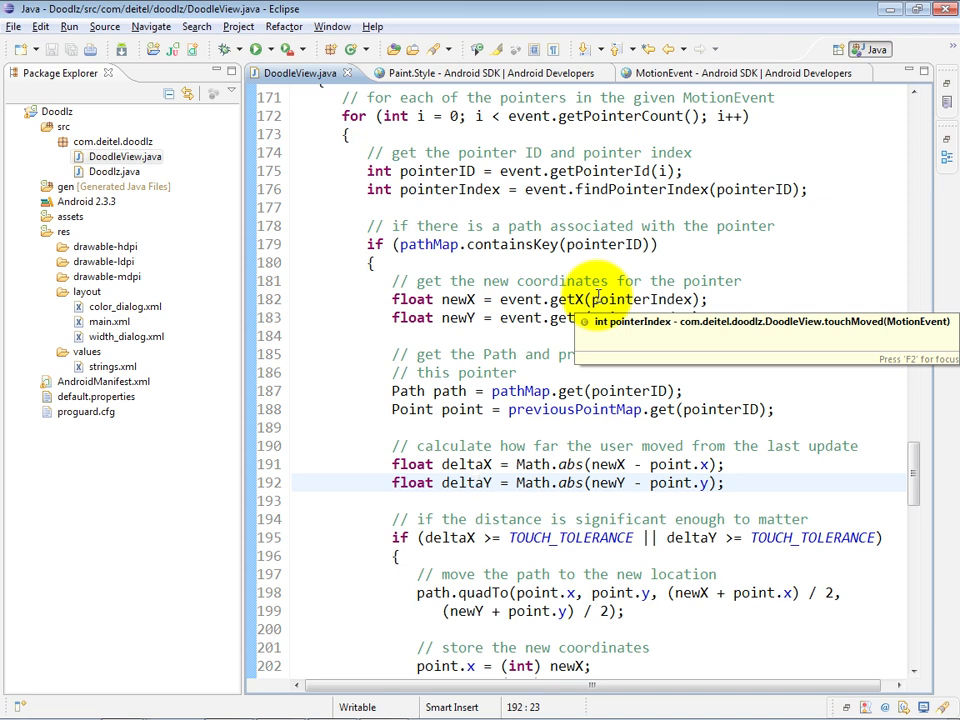